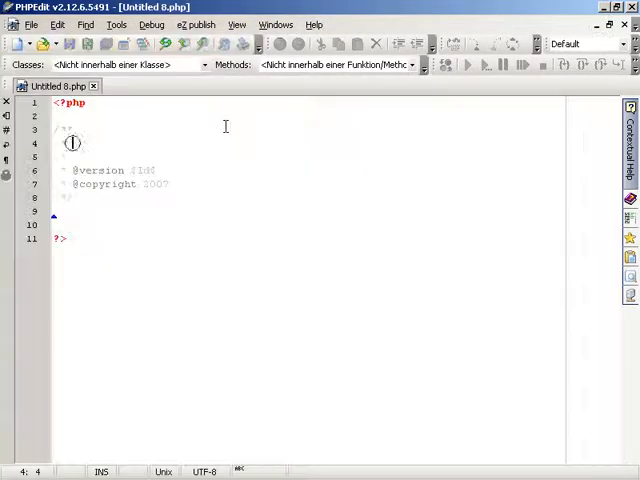
Step: Write the 'Sample CodeHint example' header comment and begin a mysql_ function call
type("Sample CodeHint example")
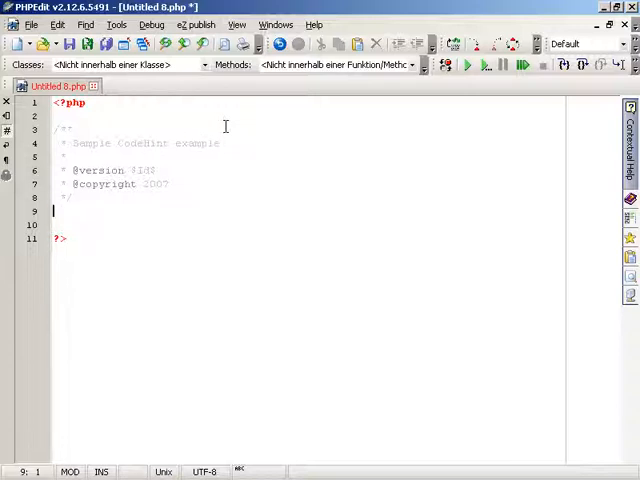
type("mysql_")
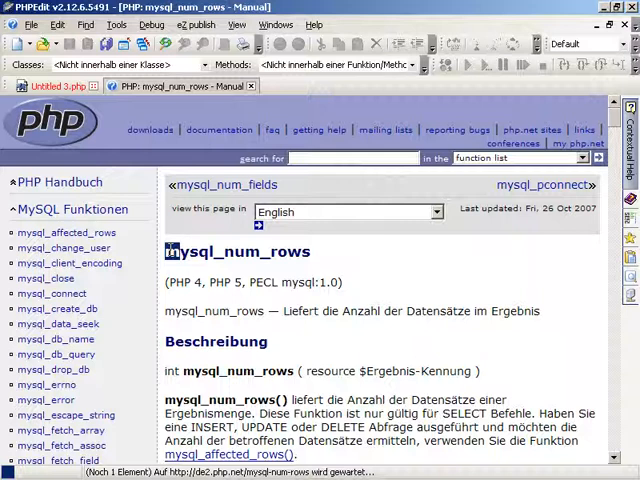
mouse_move(548, 192)
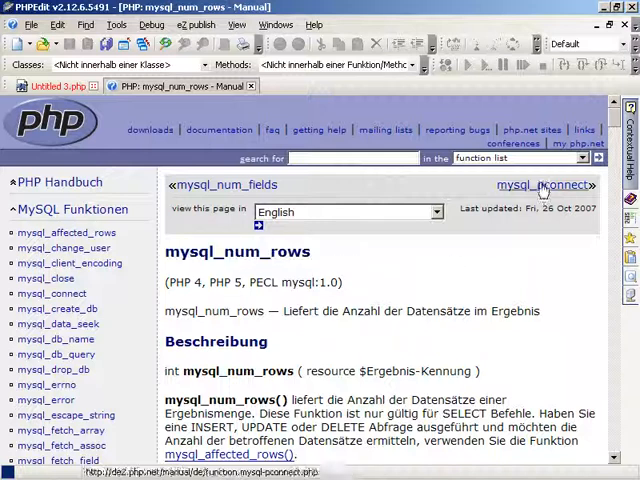
Step: Scroll through the PHP manual page for mysql_num_rows
scroll("down", 3)
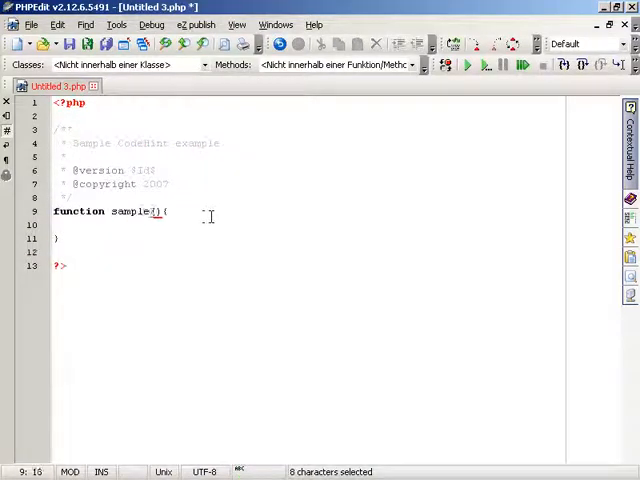
Step: Declare sampleFunction($firstParam = 'string', $secondParam = 12) with an empty body
type("Function")
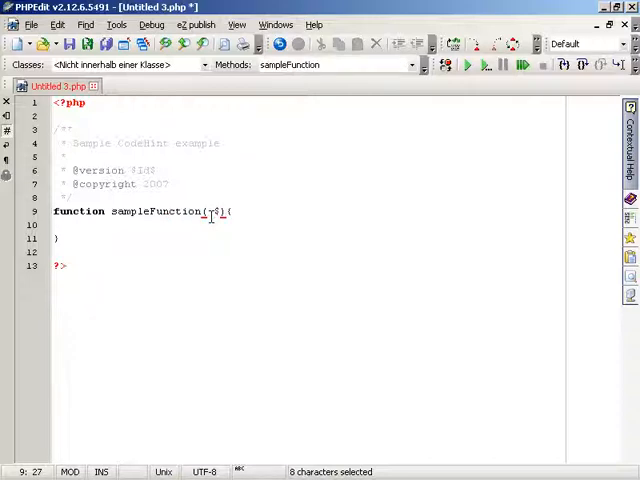
type("$firstPa")
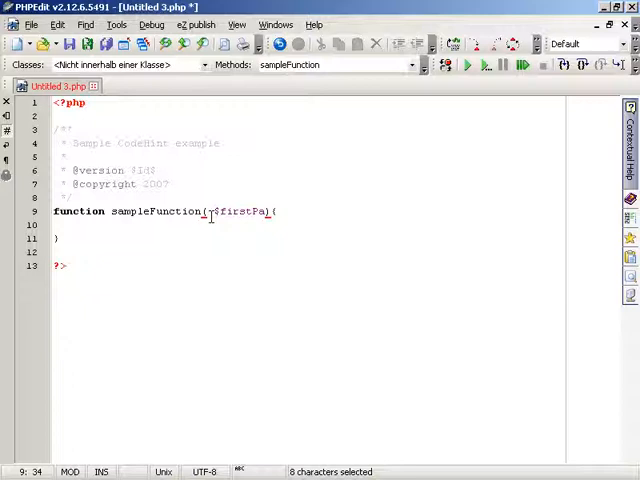
type("Param = 'str1'")
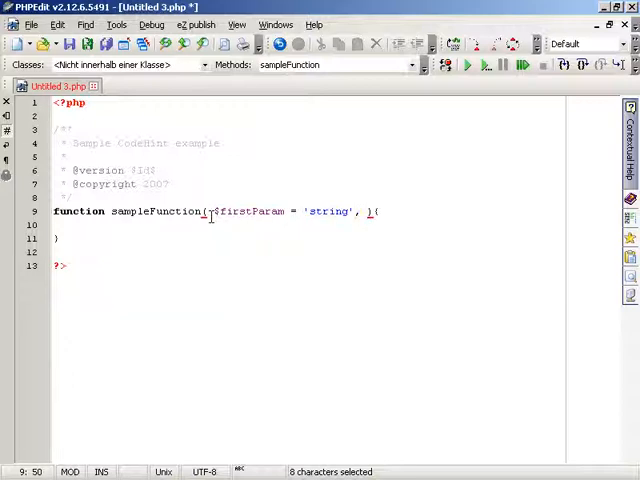
type("$seco")
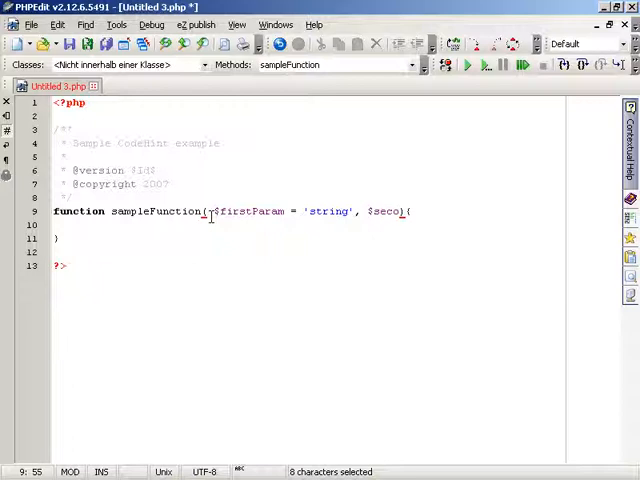
type("ndParam = 12")
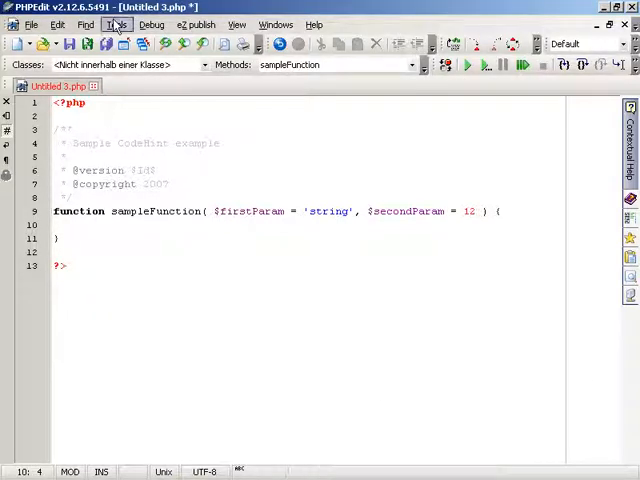
Step: Generate simple documentation for sampleFunction via Tools > Comment
left_click(122, 24)
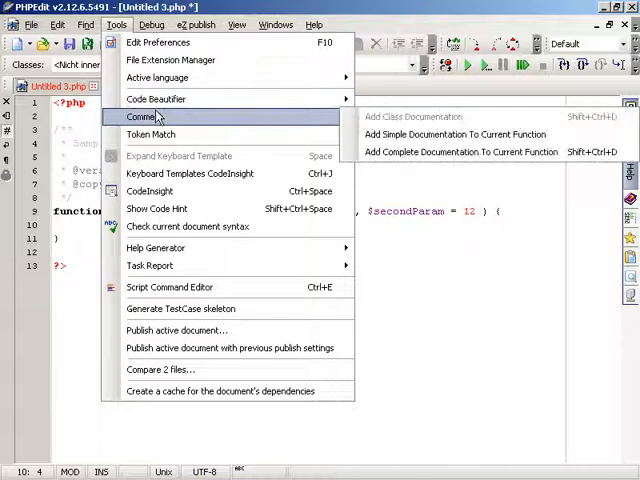
mouse_move(462, 134)
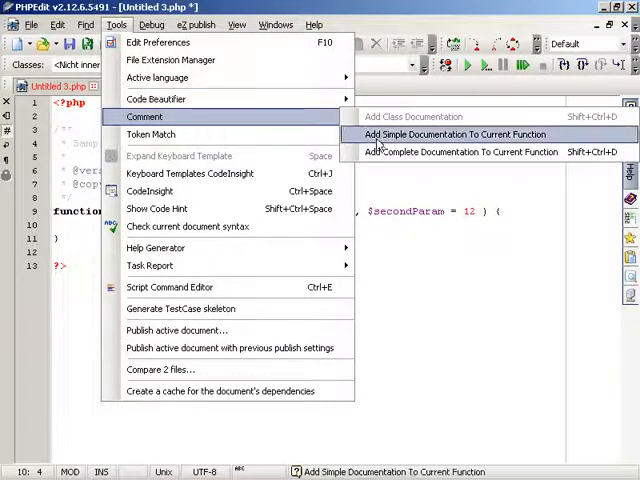
left_click(452, 134)
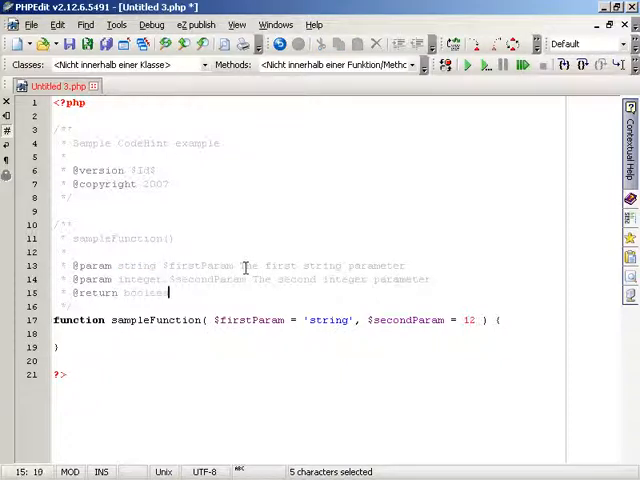
type("TRUE when")
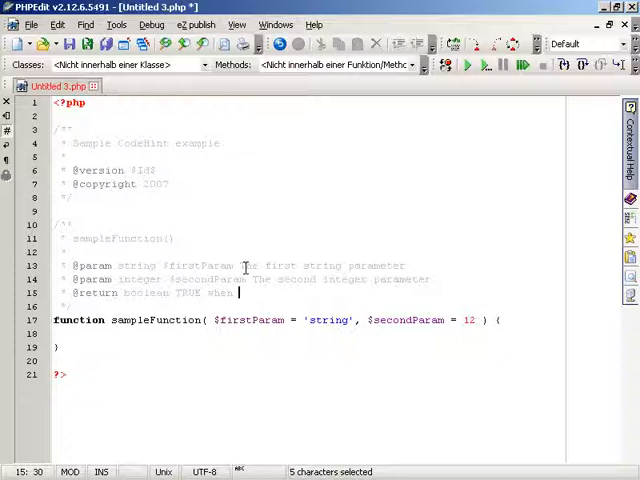
type("success, else")
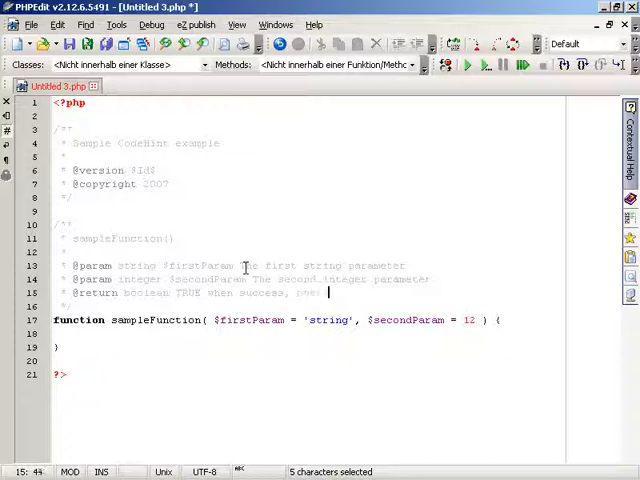
type("otherwise FALSE")
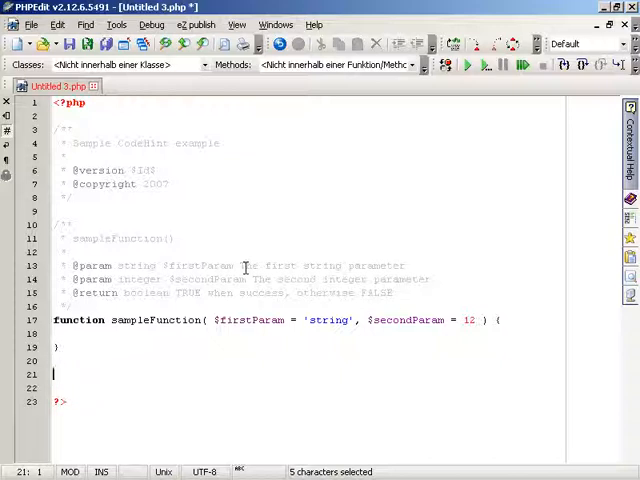
type("samp")
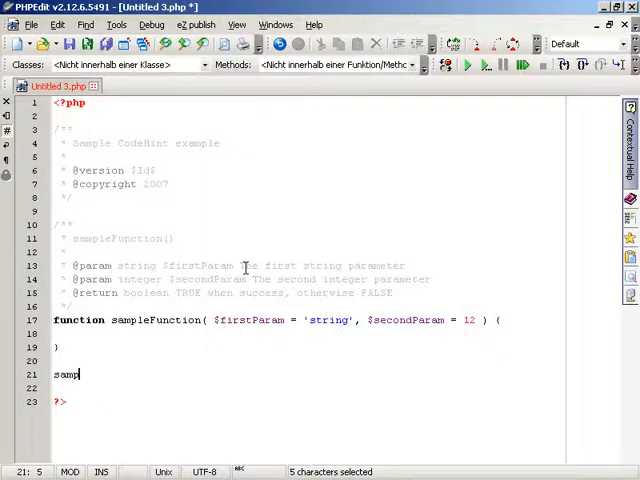
Step: Call sampleFunction('my first param', 456), checking its declaration via the CodeHint
type("leFunction();")
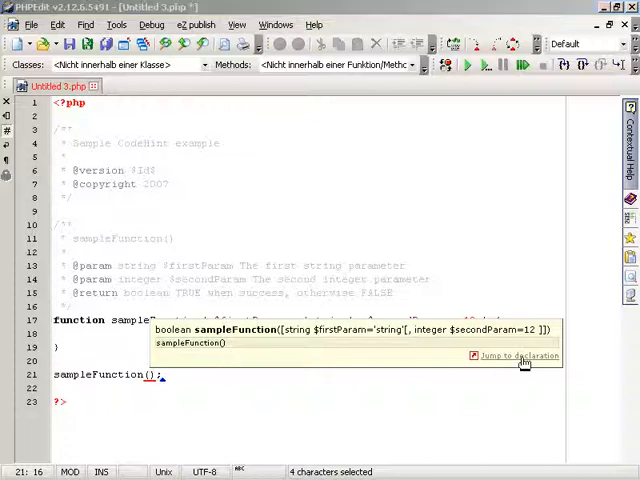
left_click(514, 356)
type(" 'my first param', ")
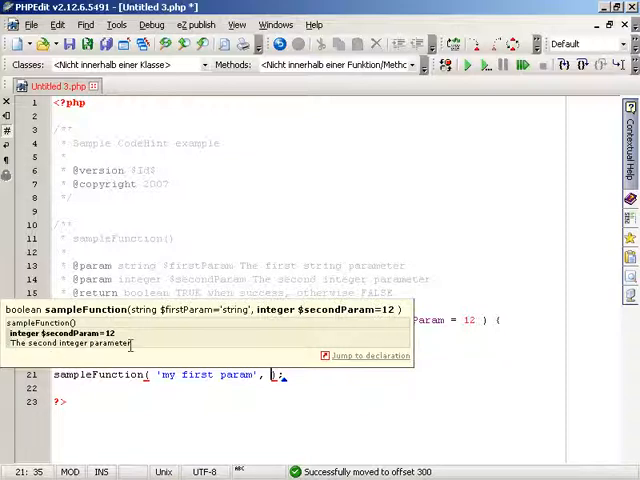
type("456")
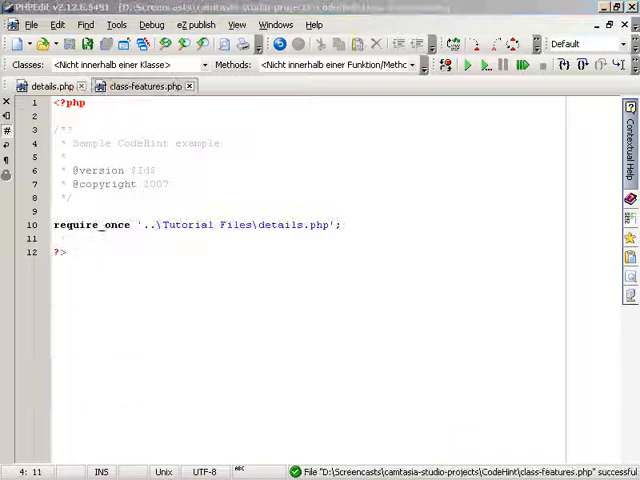
Step: Create $test = new details(); and assign $success = $test->load(65);
type("$")
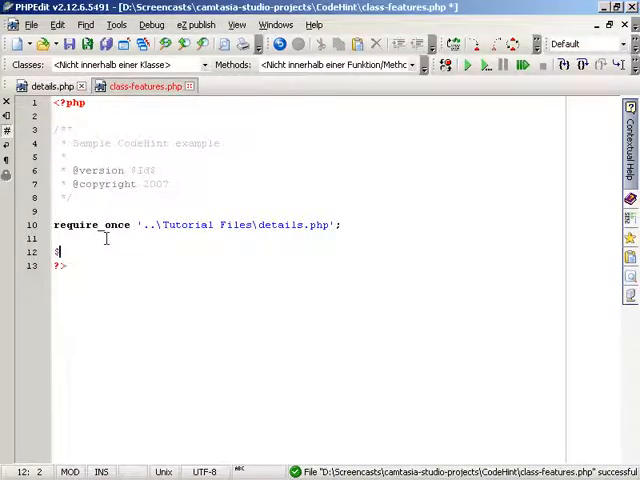
type("test = new details")
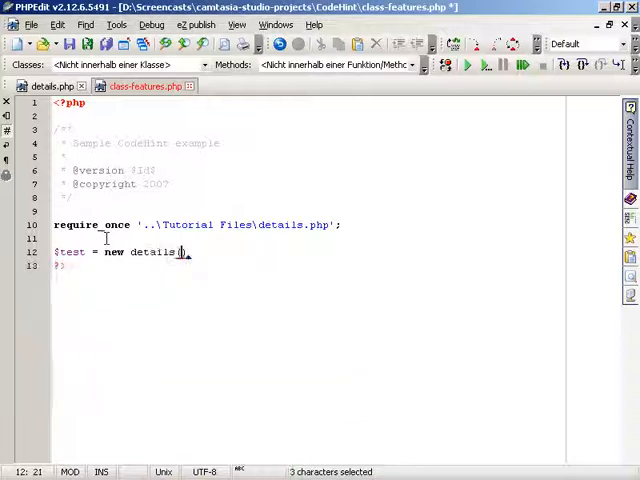
type("();")
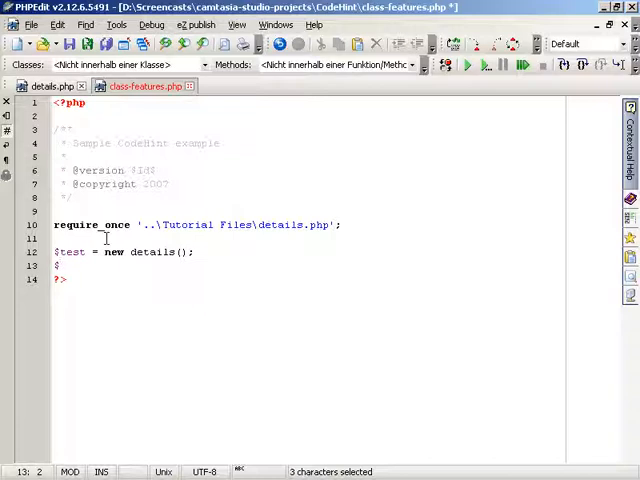
type("$success")
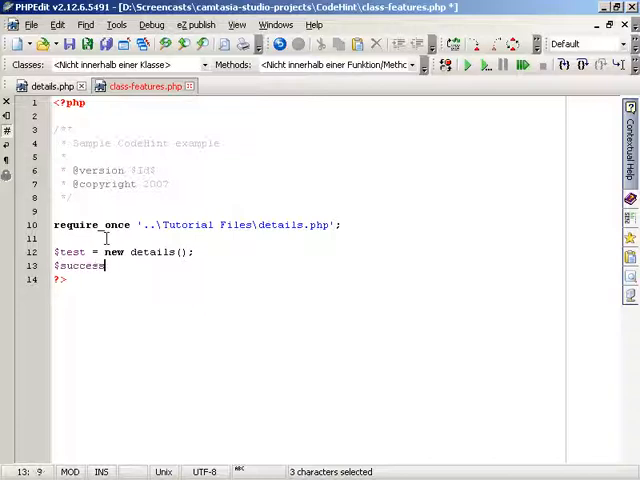
type("= $test->load();")
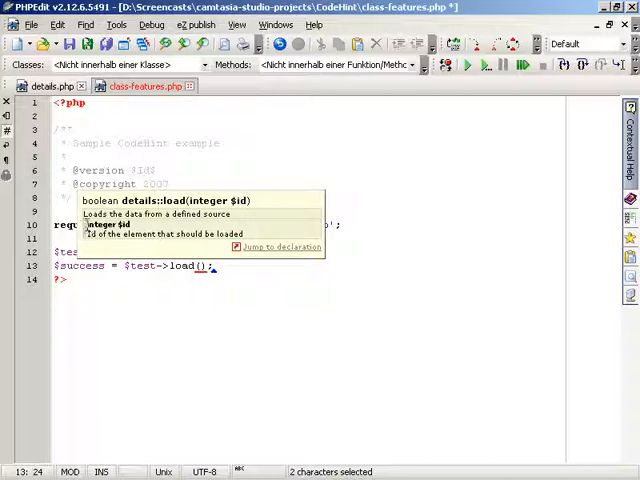
mouse_move(220, 268)
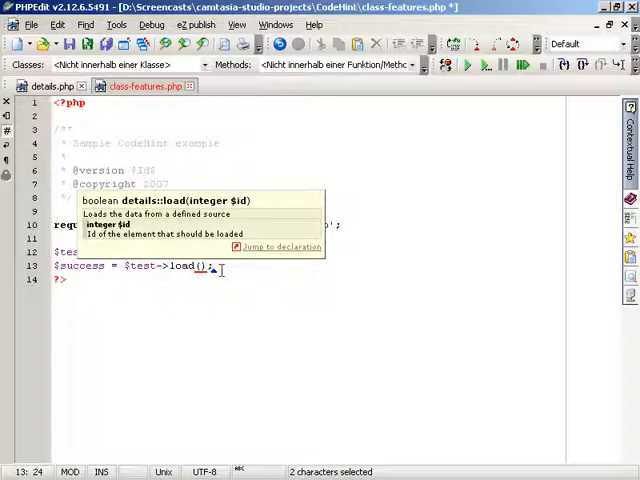
type("65")
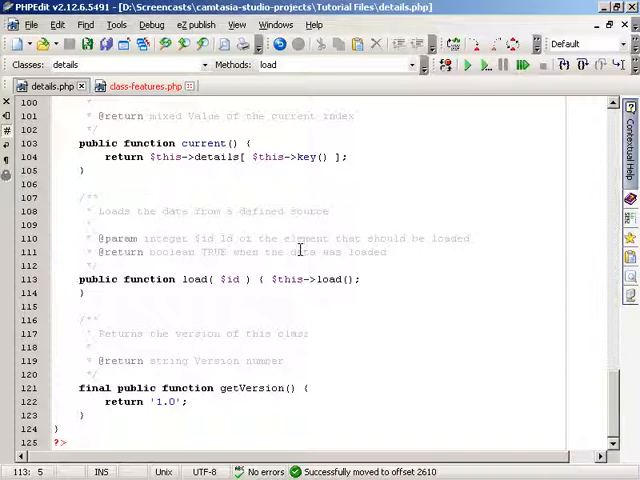
Step: Select load's $id parameter and its doc description in details.php, then list new document types
double_click(230, 280)
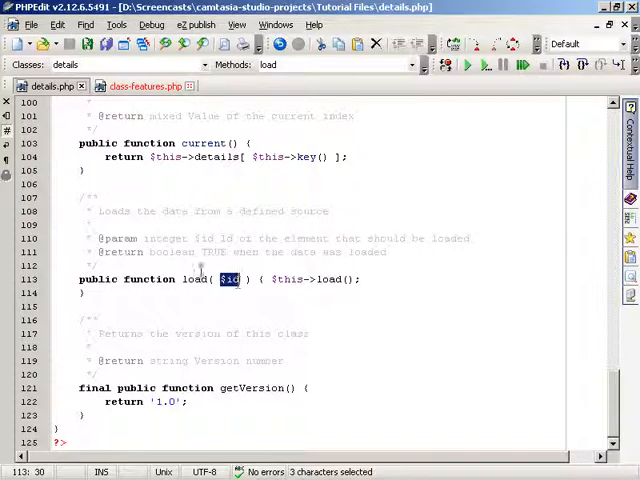
left_click_drag(98, 212, 296, 212)
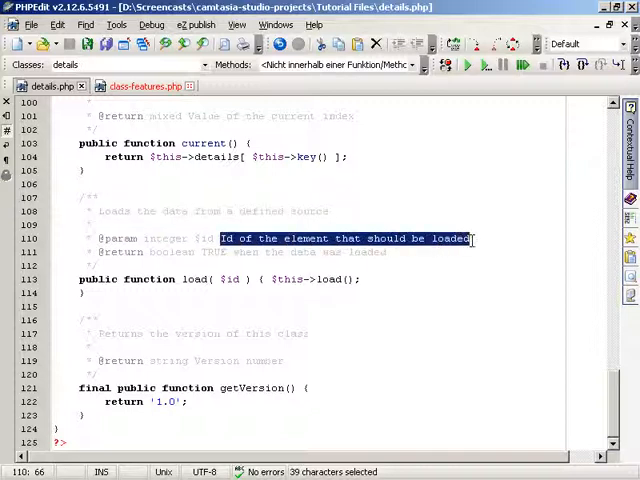
left_click(18, 24)
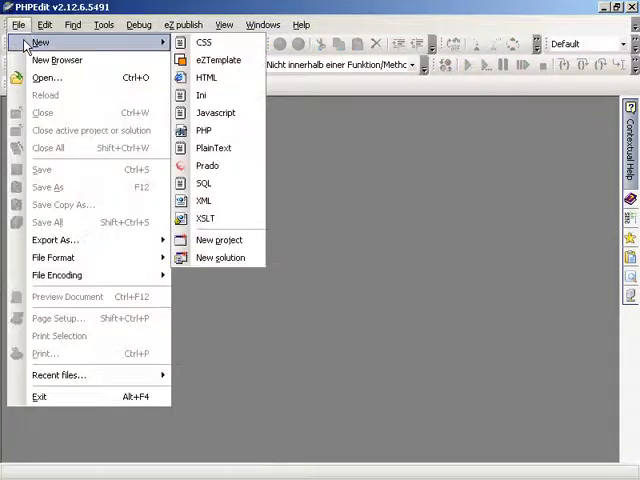
Step: Create a new HTML document with a <p> tag id="my-p-element", then begin a new SQL file
left_click(206, 76)
type("<p id=\"\"></p>")
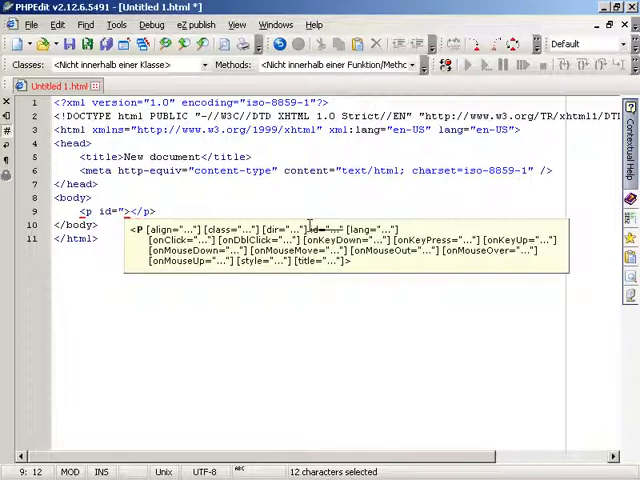
type("my-p-element")
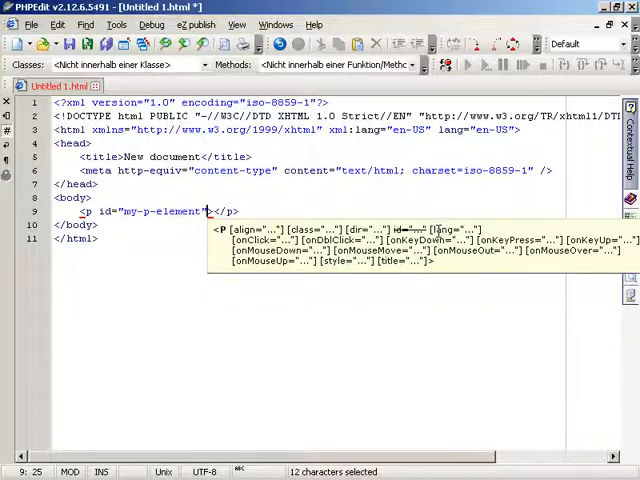
left_click(12, 24)
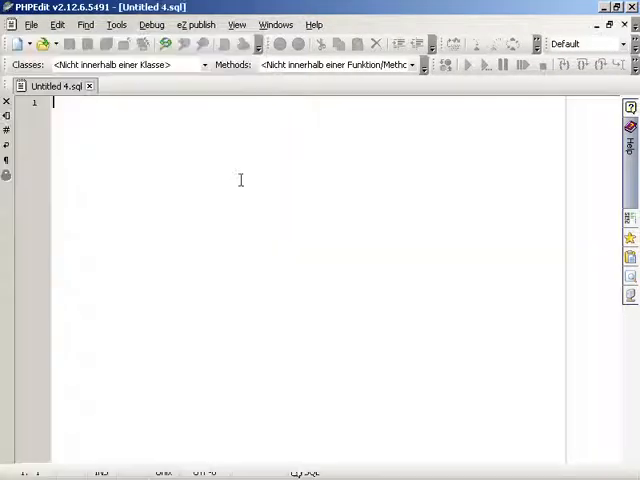
Step: Type SELECT ABS( in the new SQL document to show the ABS(X) hint
type("SELECT")
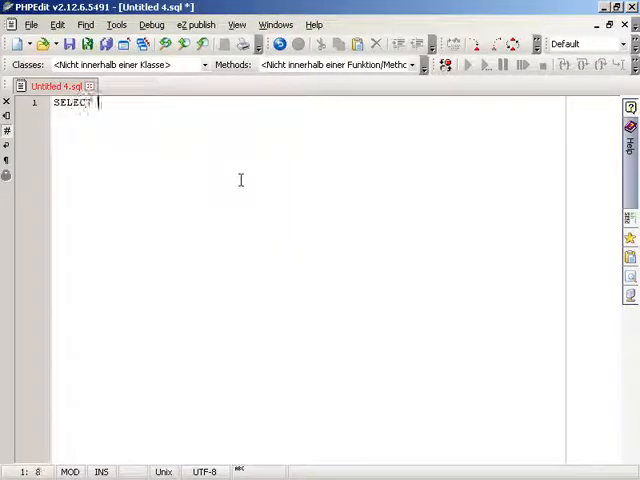
type("ABS(")
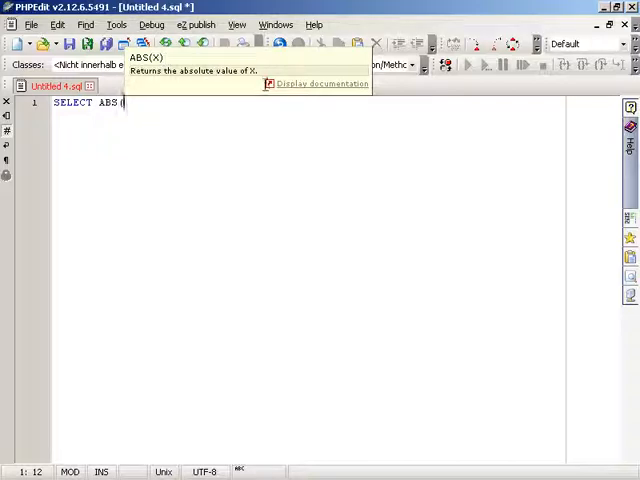
mouse_move(358, 96)
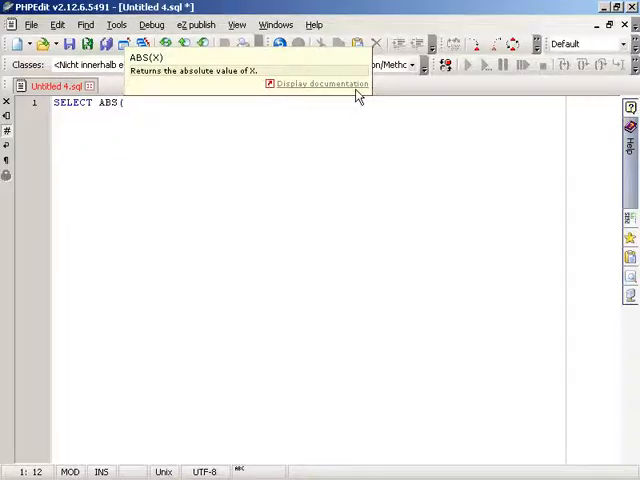